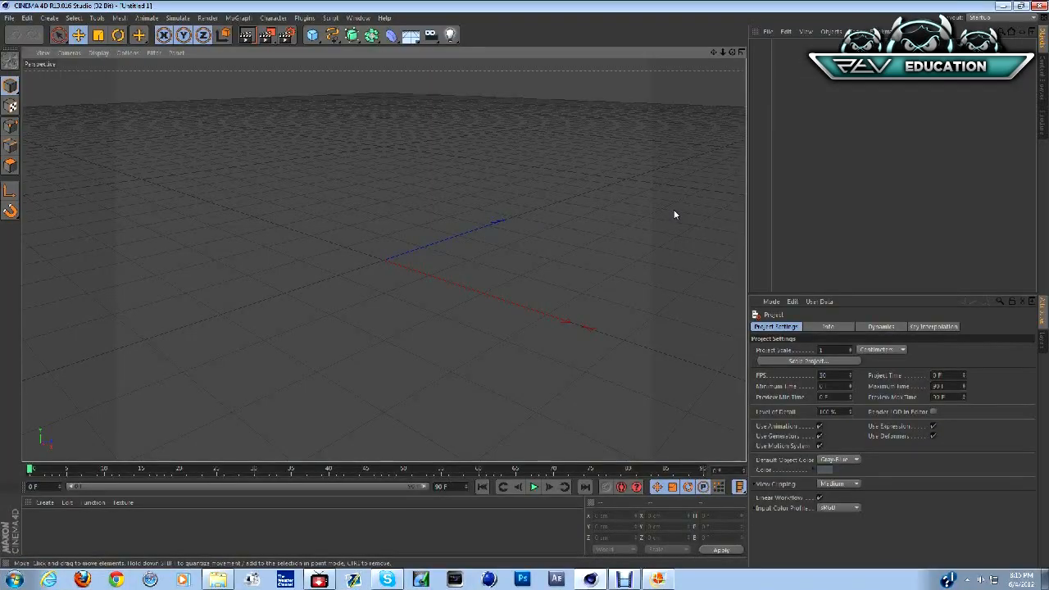
pyautogui.moveTo(597, 225)
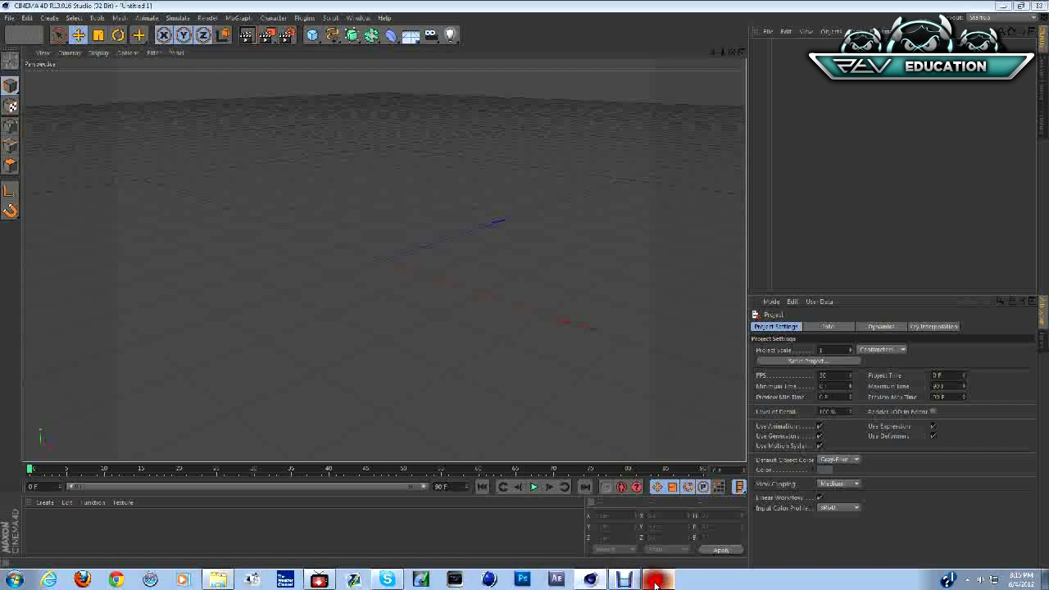
# Create a MoText object reading 'Zephix' and increase its extrusion depth.
pyautogui.click(657, 580)
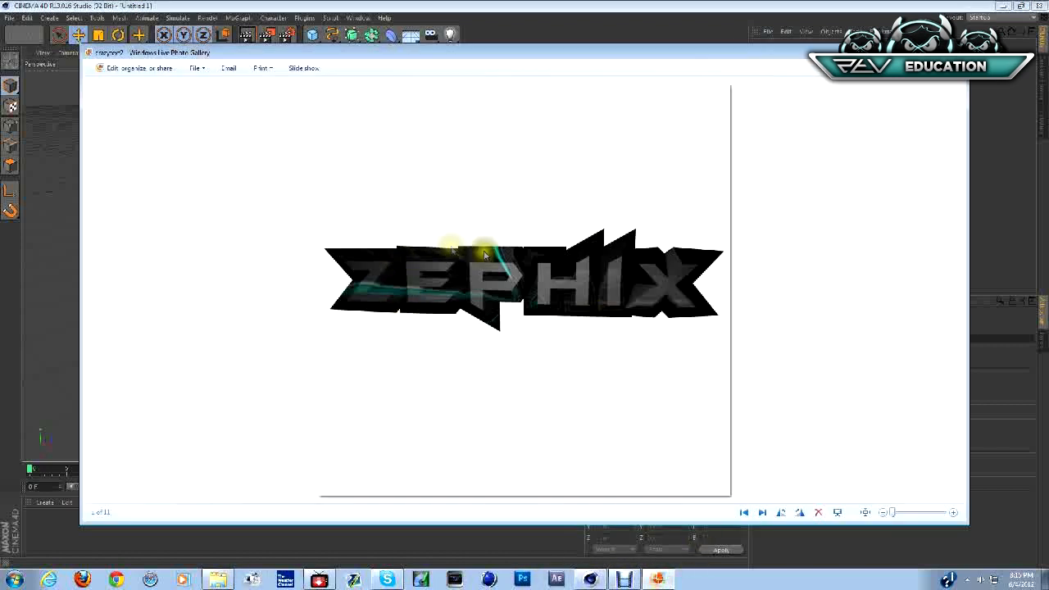
pyautogui.moveTo(729, 182)
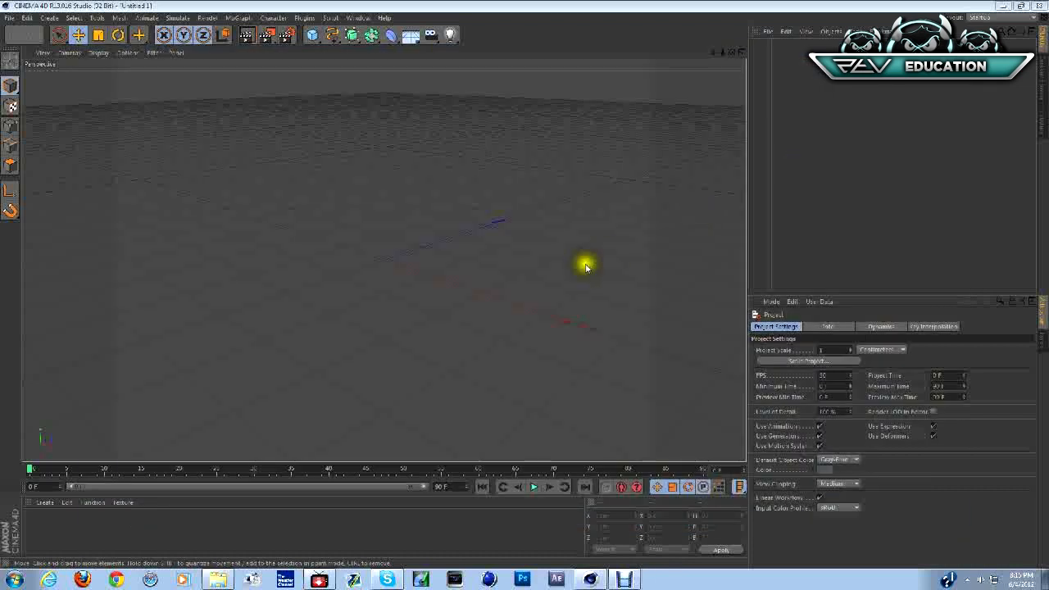
pyautogui.click(238, 17)
pyautogui.write('Zephix')
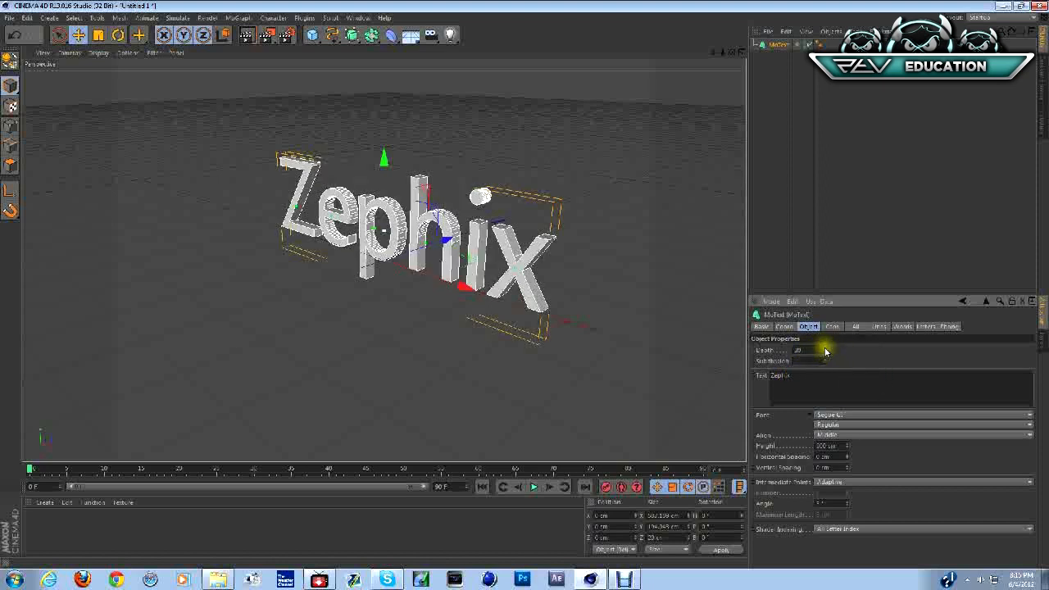
pyautogui.moveTo(796, 350); pyautogui.dragTo(824, 350)
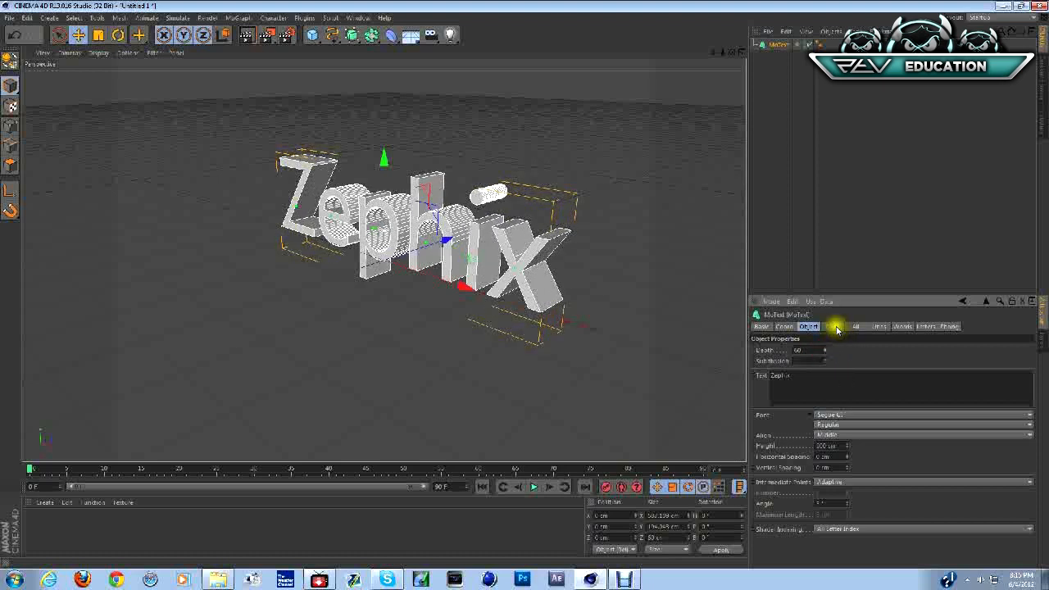
# Set both the Start and End caps to Fillet Cap.
pyautogui.click(835, 327)
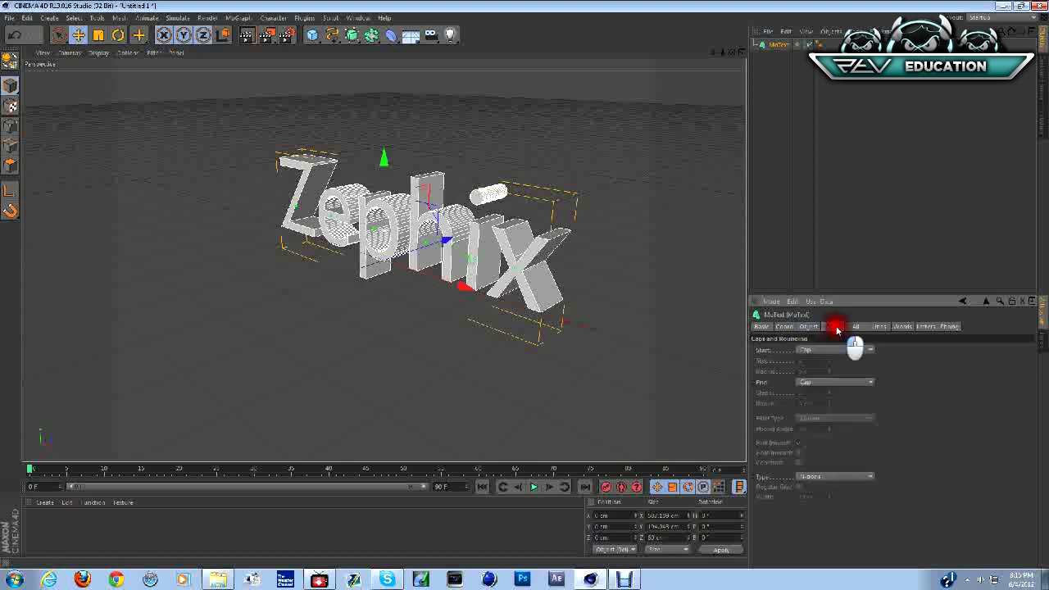
pyautogui.click(833, 326)
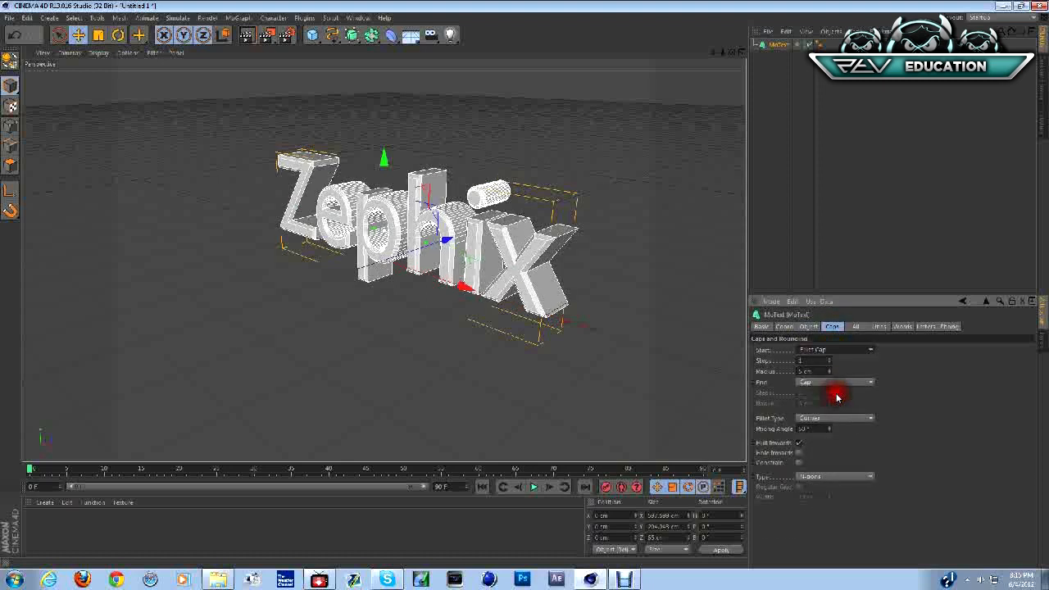
pyautogui.click(837, 382)
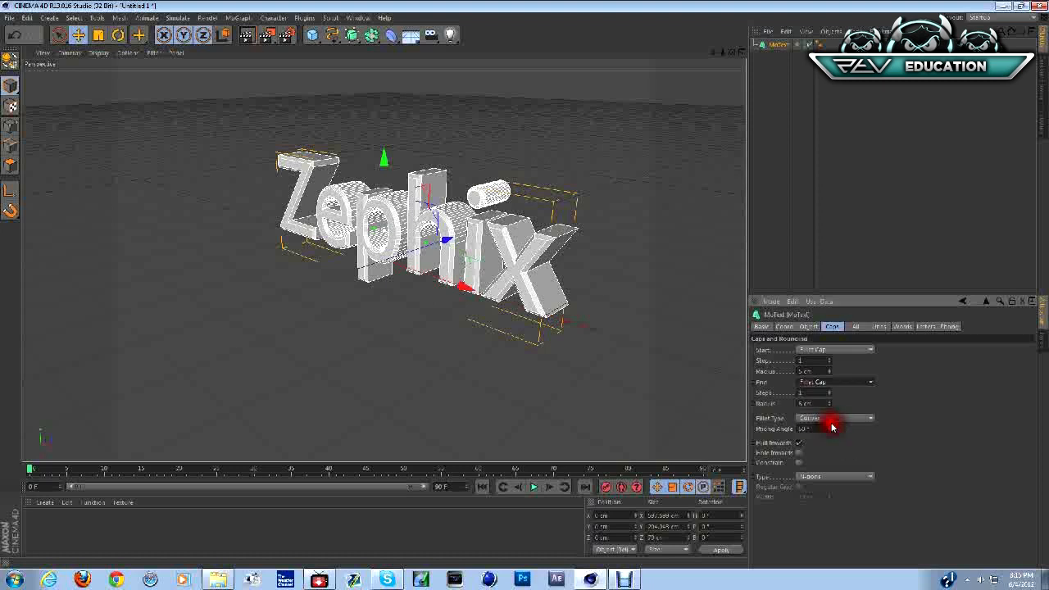
pyautogui.moveTo(909, 387)
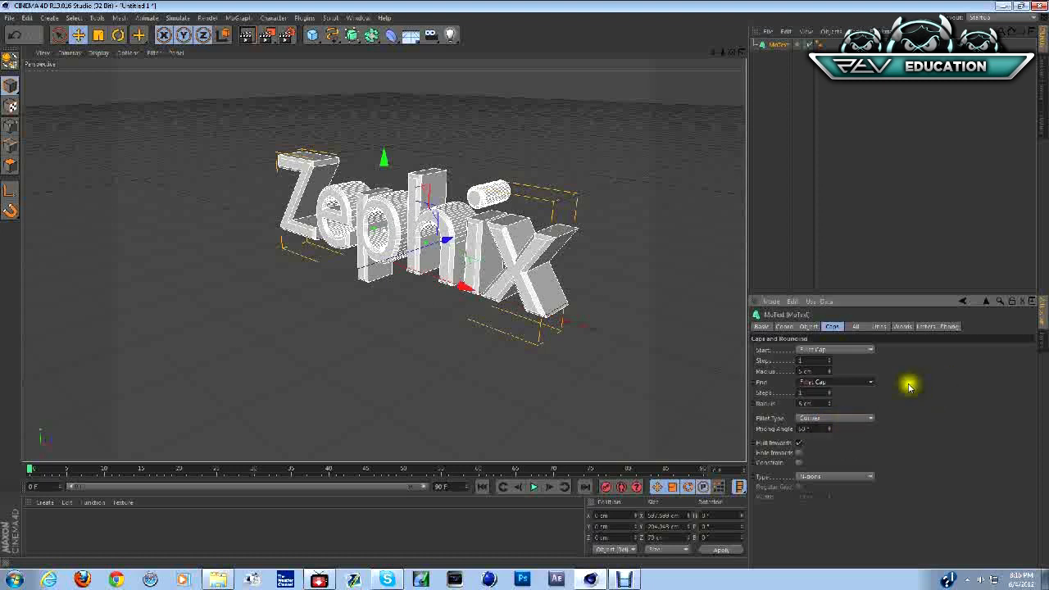
pyautogui.moveTo(297, 561)
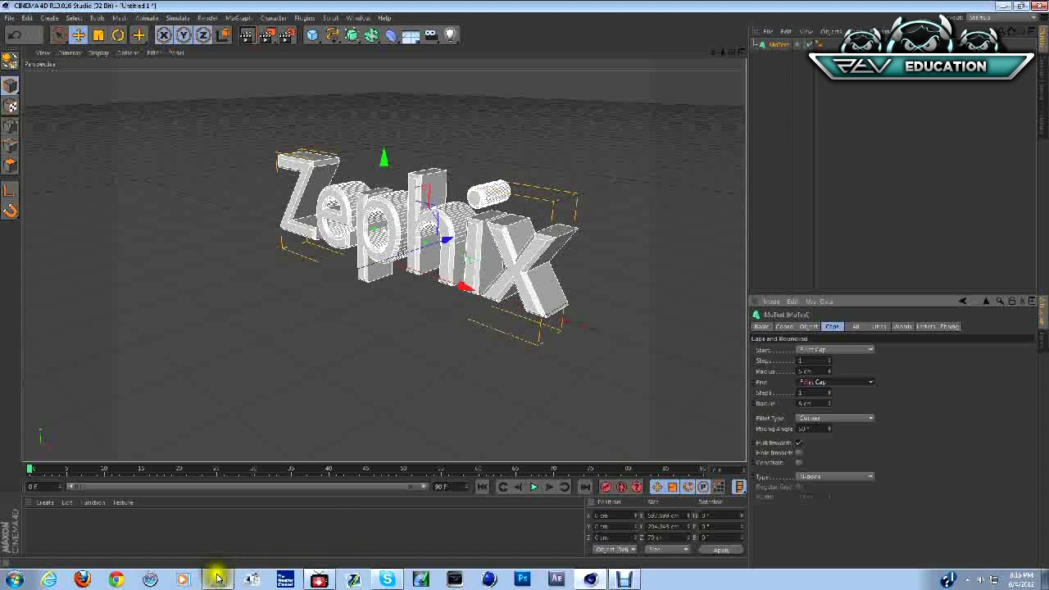
# Drag the Carbon image from the Textures folder onto the Zephix MoText as its material.
pyautogui.click(217, 579)
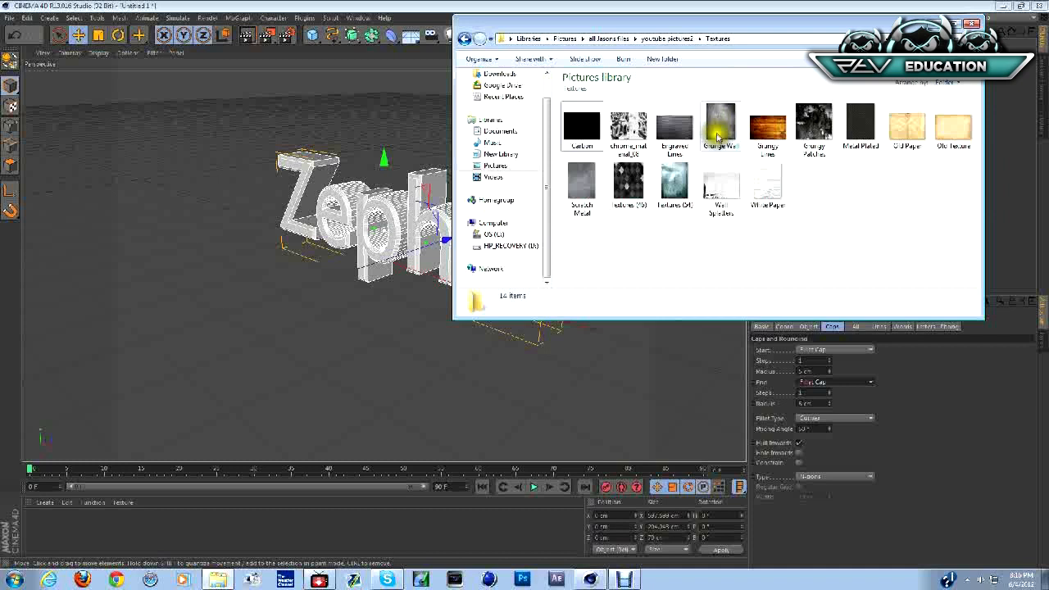
pyautogui.click(582, 125)
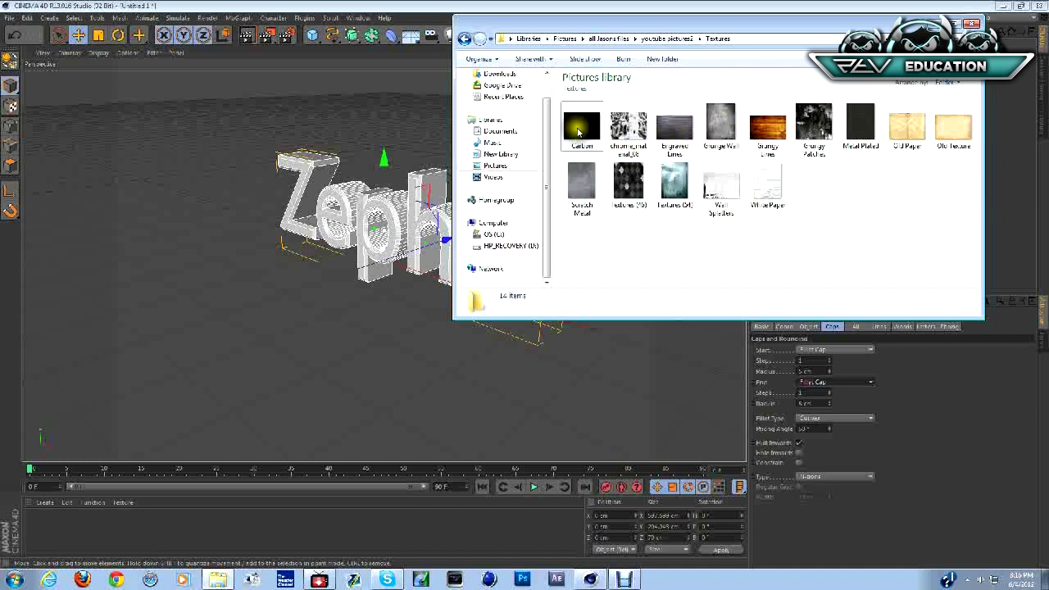
pyautogui.click(861, 125)
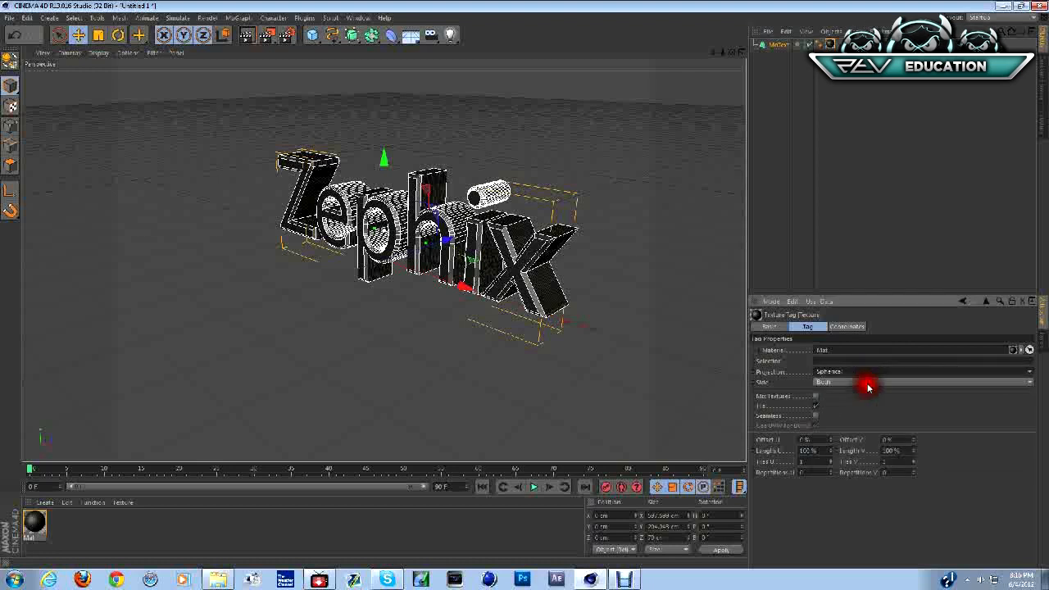
# Try other Projection options in the Texture Tag, keeping Spherical with Side set to Both.
pyautogui.click(924, 371)
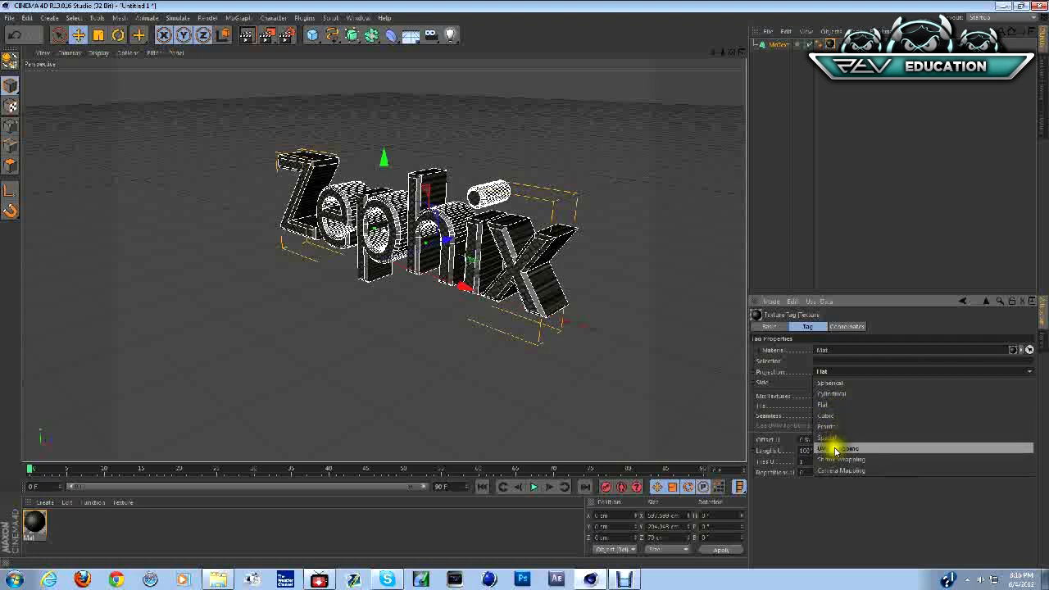
pyautogui.click(839, 448)
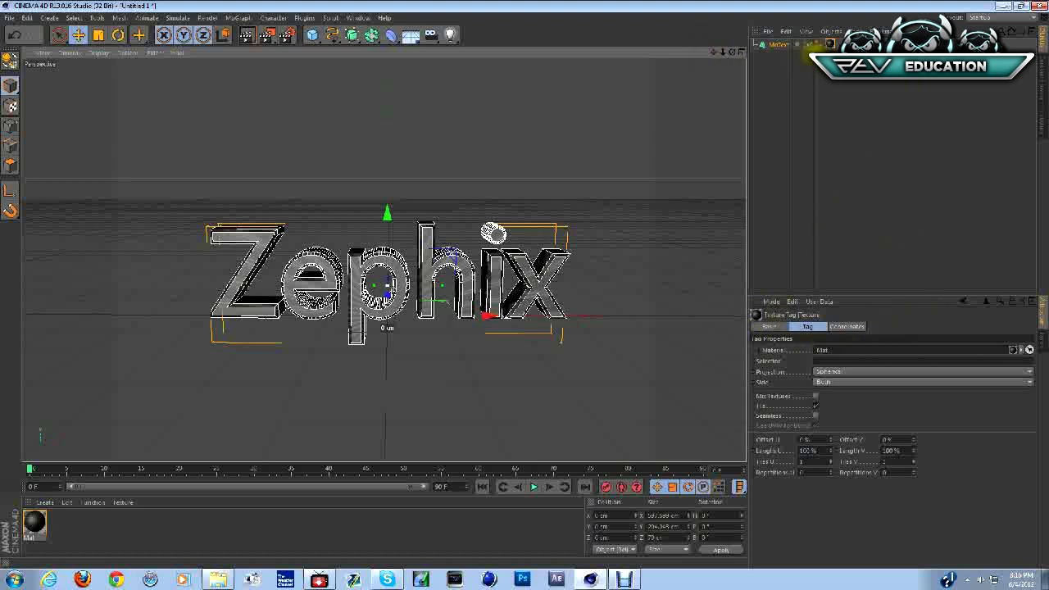
# Tune the front and back fillet cap radius and steps for smoother rounded edges.
pyautogui.click(832, 327)
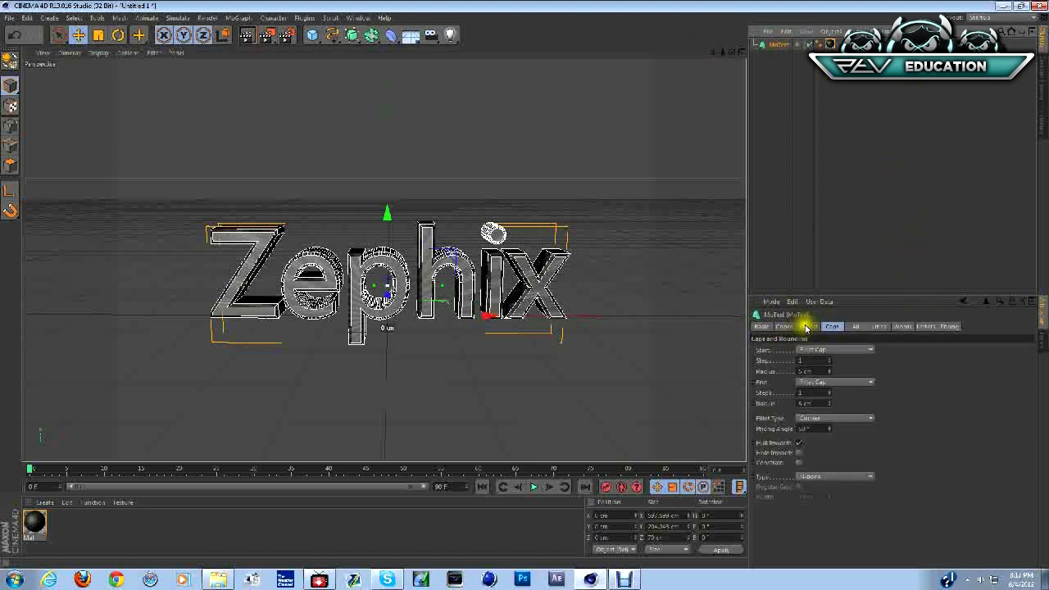
pyautogui.click(809, 327)
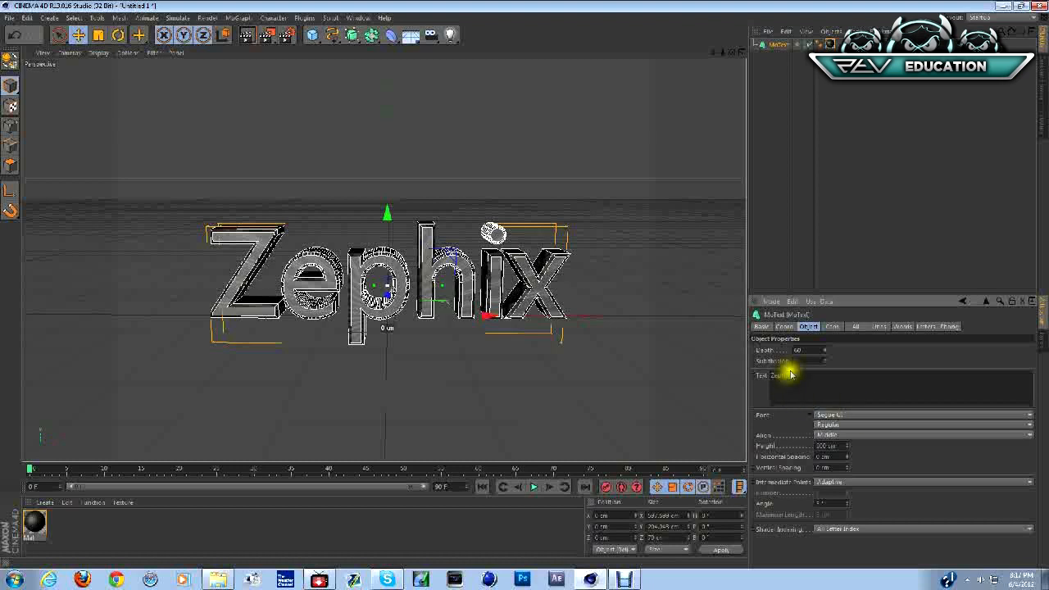
pyautogui.click(833, 326)
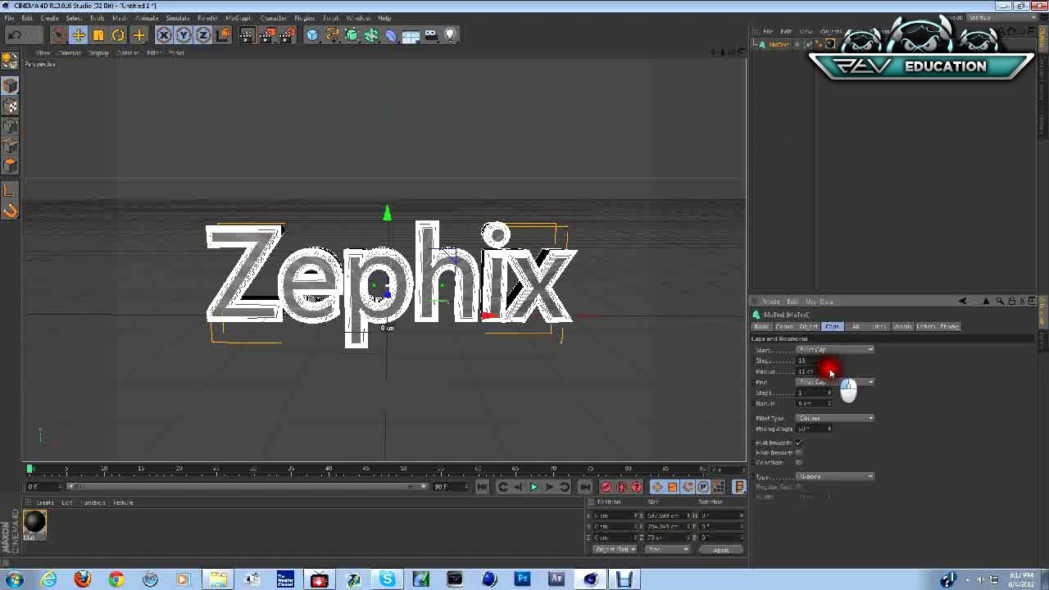
pyautogui.moveTo(828, 371); pyautogui.dragTo(848, 372)
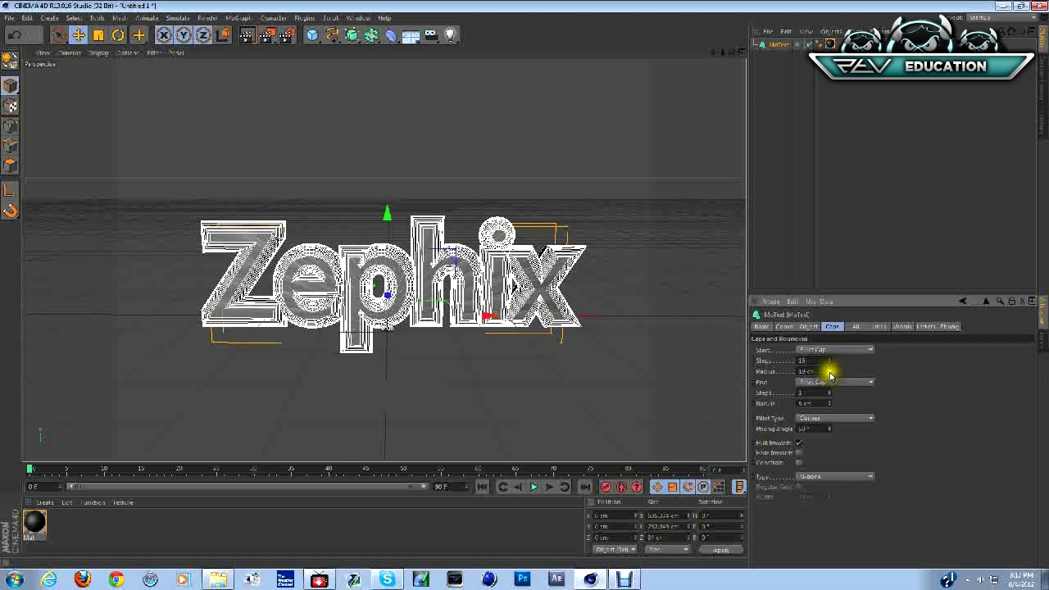
pyautogui.moveTo(828, 372); pyautogui.dragTo(808, 373)
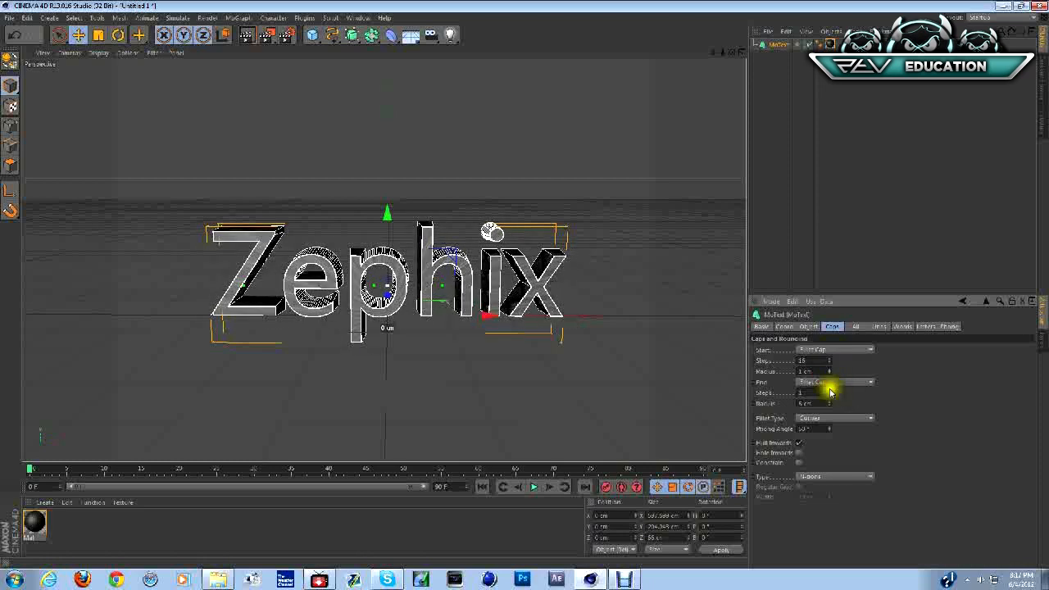
pyautogui.moveTo(812, 403); pyautogui.dragTo(830, 404)
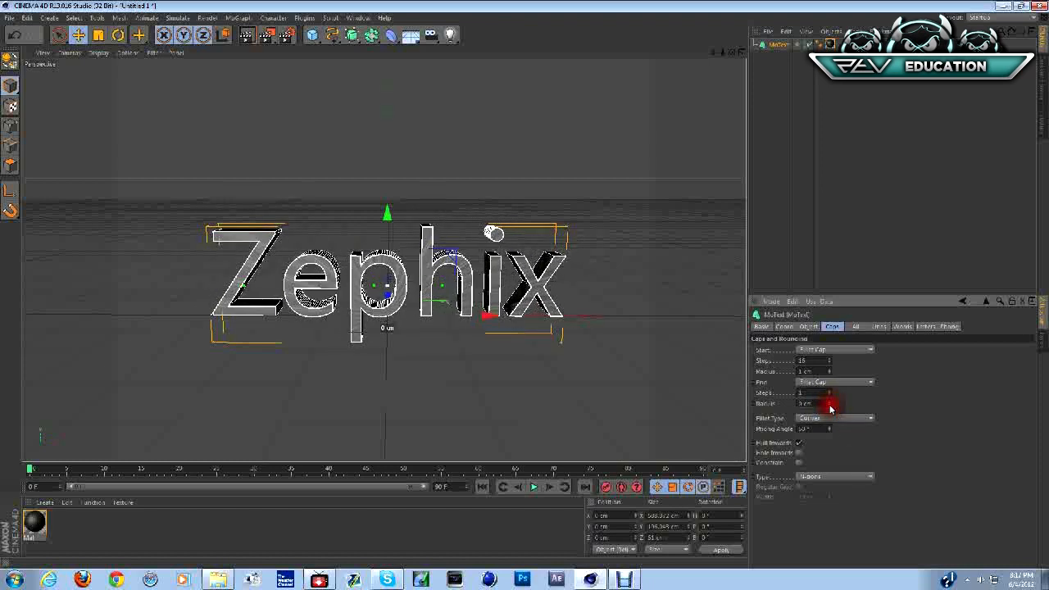
pyautogui.click(807, 326)
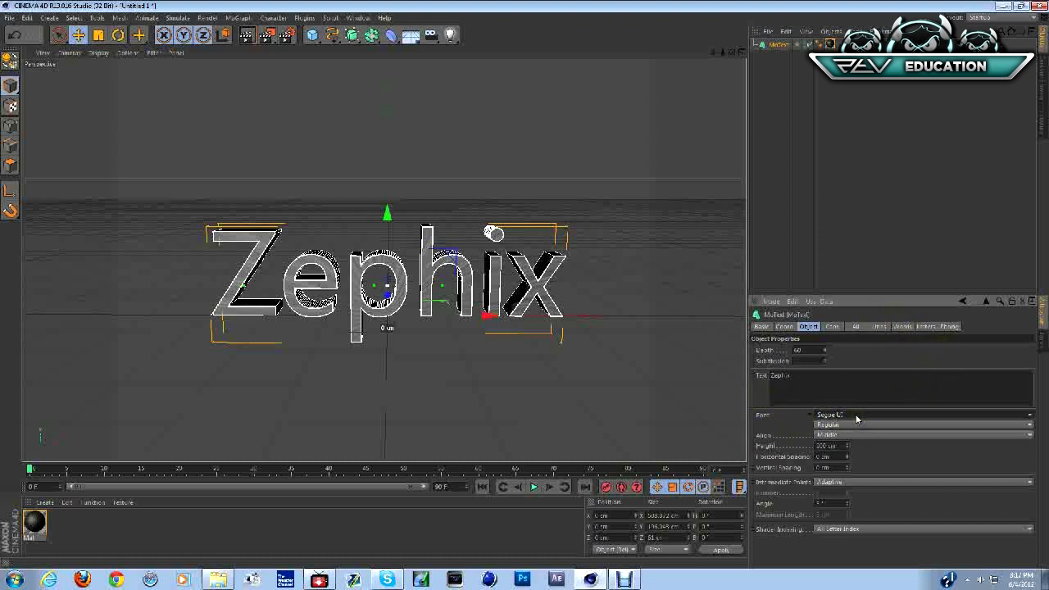
# Switch Zephix to a bold angular font and raise the cap radius until spikes form.
pyautogui.click(922, 415)
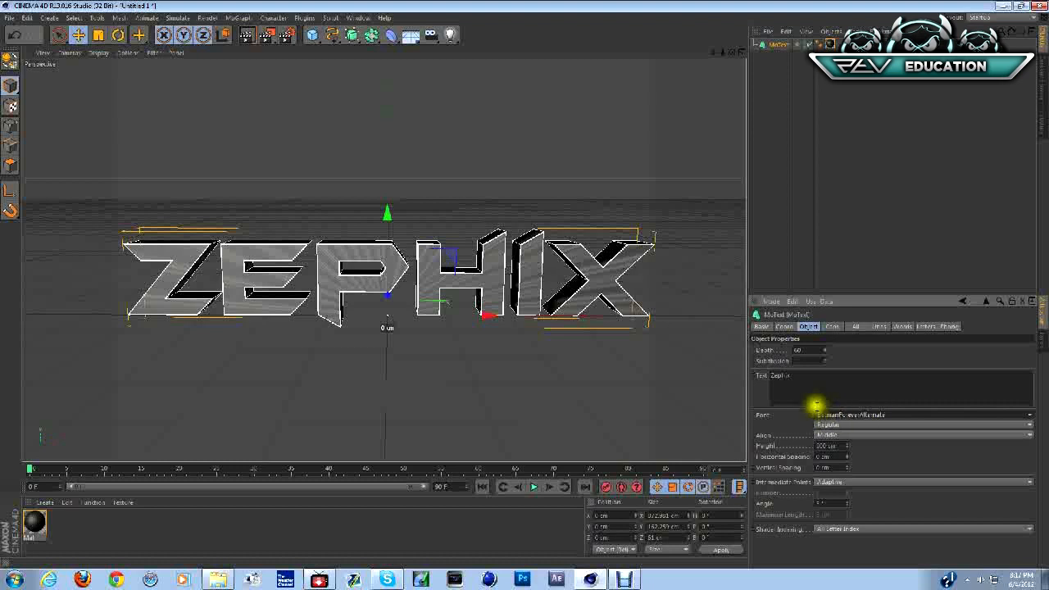
pyautogui.click(833, 326)
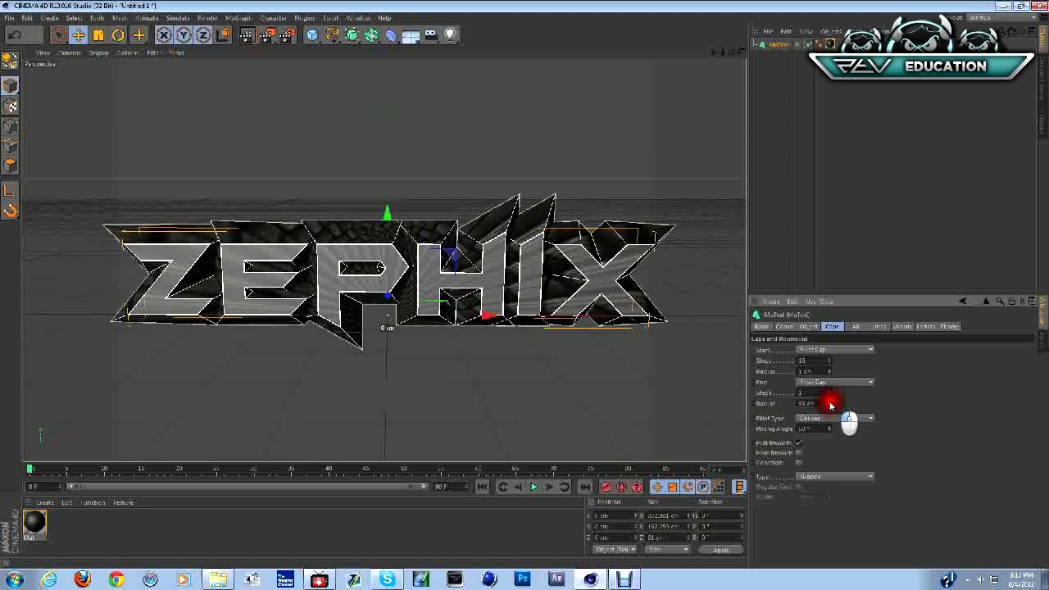
pyautogui.moveTo(820, 404); pyautogui.dragTo(831, 403)
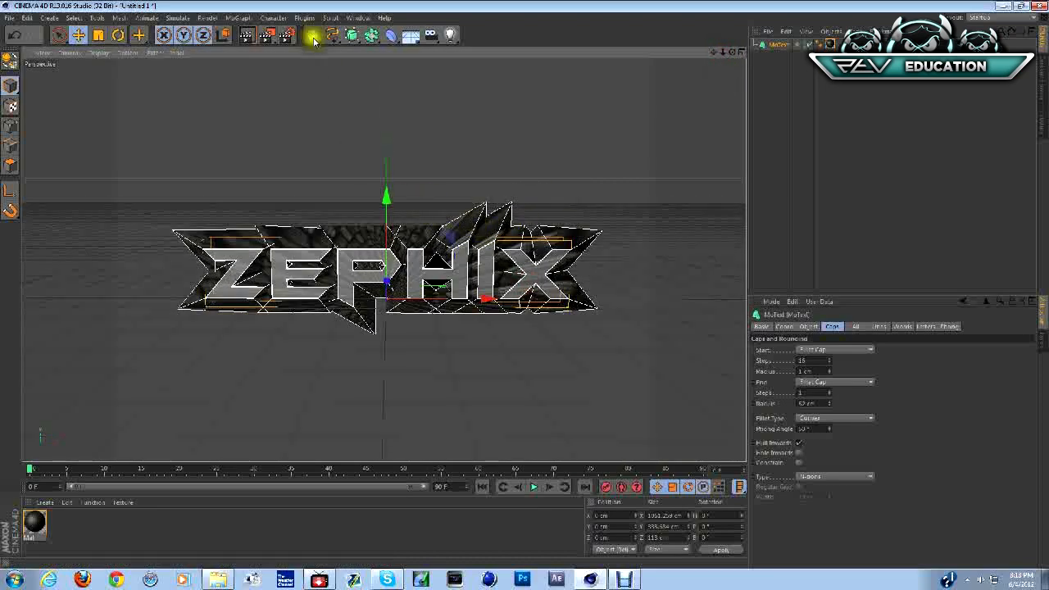
# In Render Settings, enable Save with the output file 'rd' on the Desktop.
pyautogui.click(313, 35)
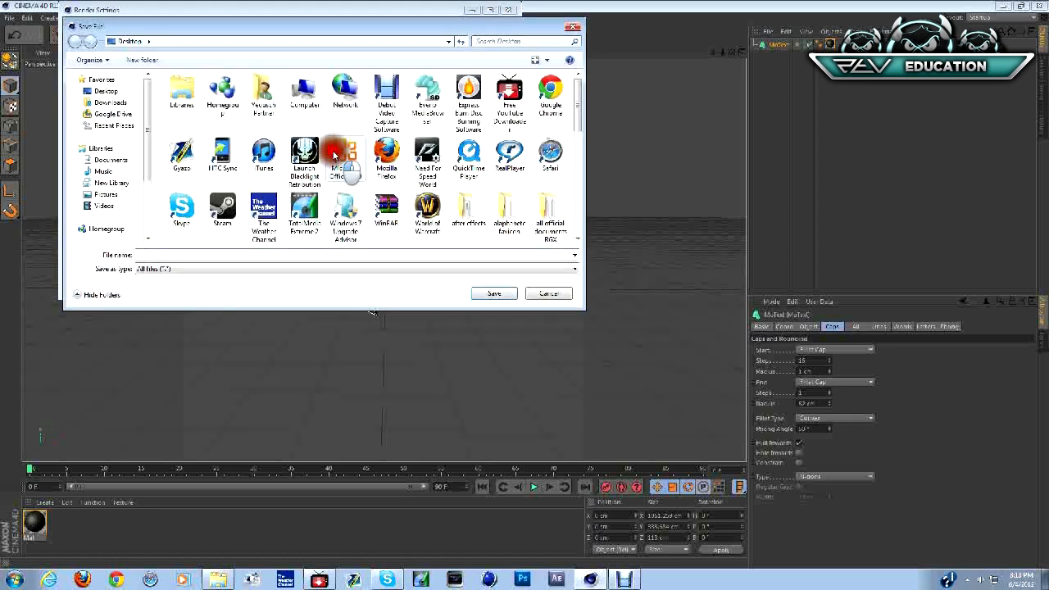
pyautogui.write('rd')
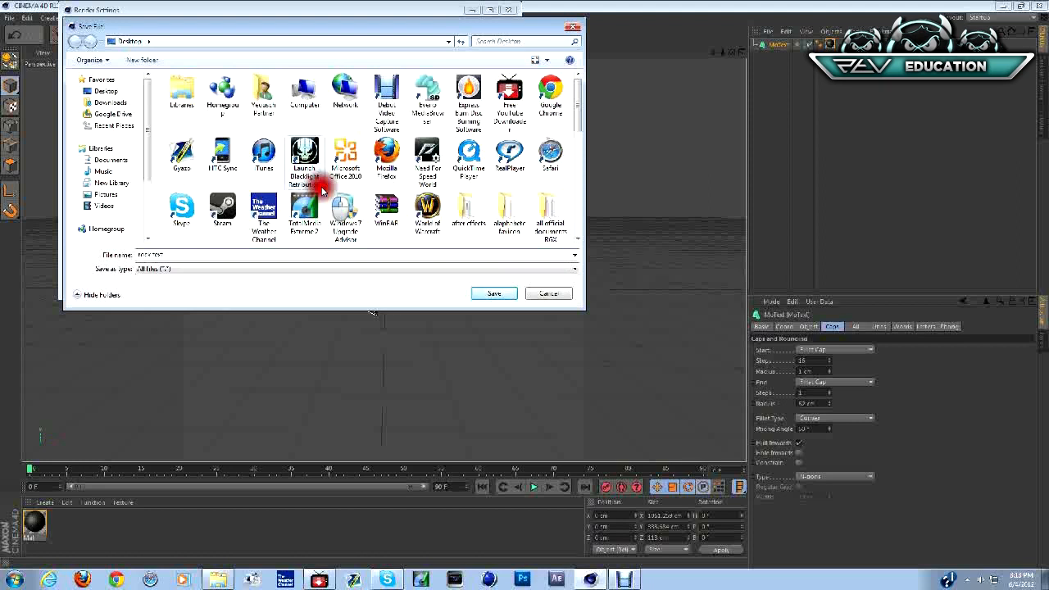
pyautogui.click(549, 294)
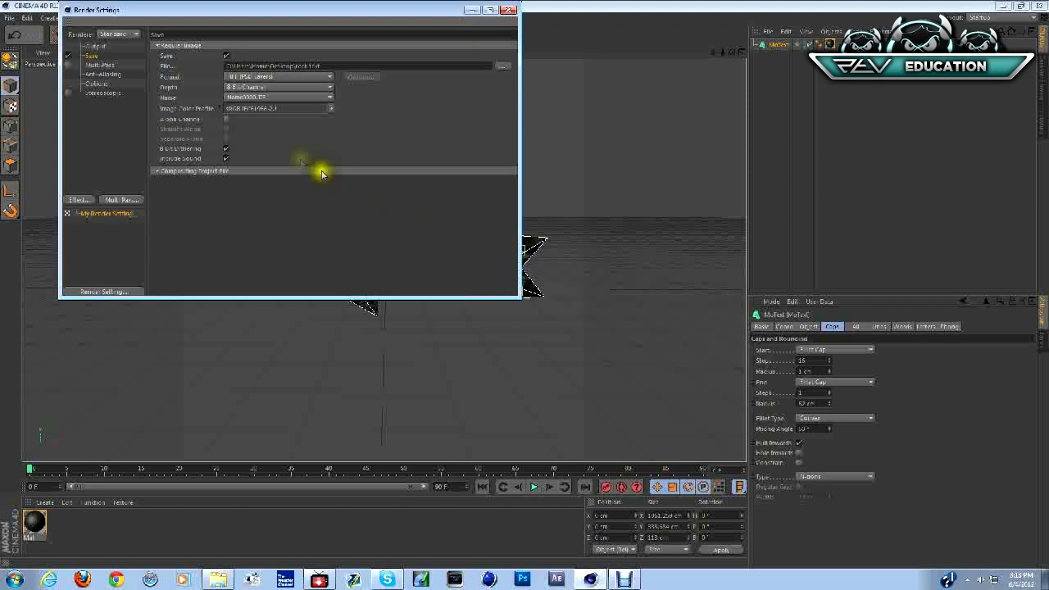
# Set the output format to PNG and add Ambient Occlusion and Global Illumination effects.
pyautogui.click(279, 76)
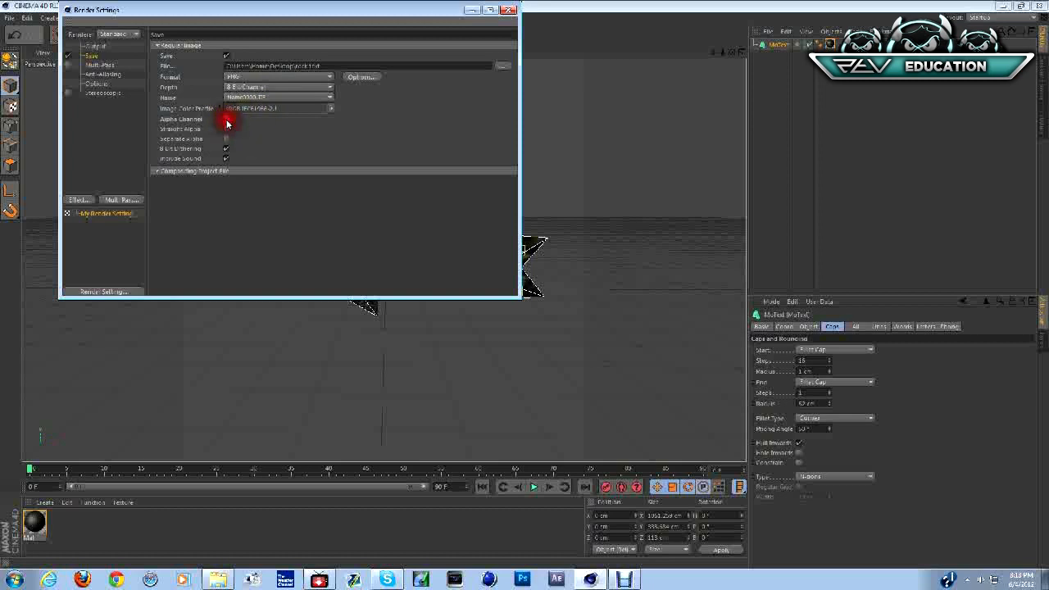
pyautogui.click(100, 65)
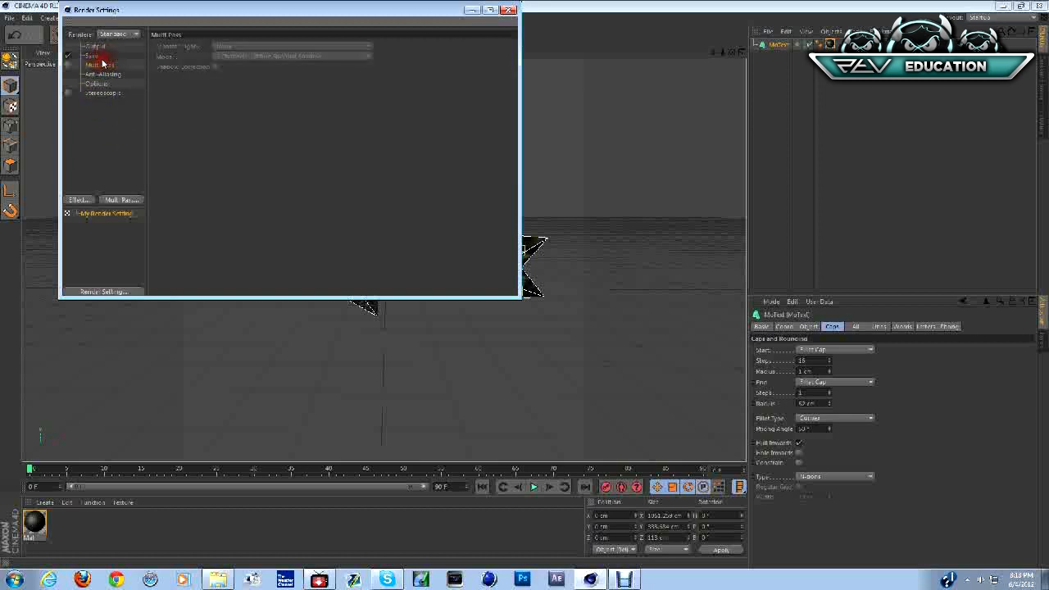
pyautogui.click(103, 74)
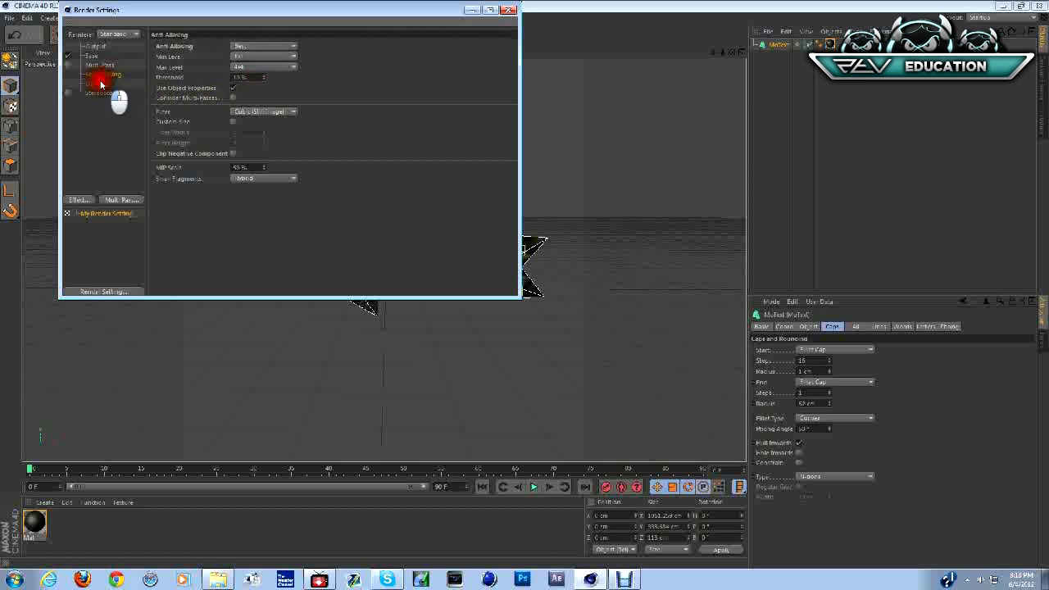
pyautogui.click(103, 93)
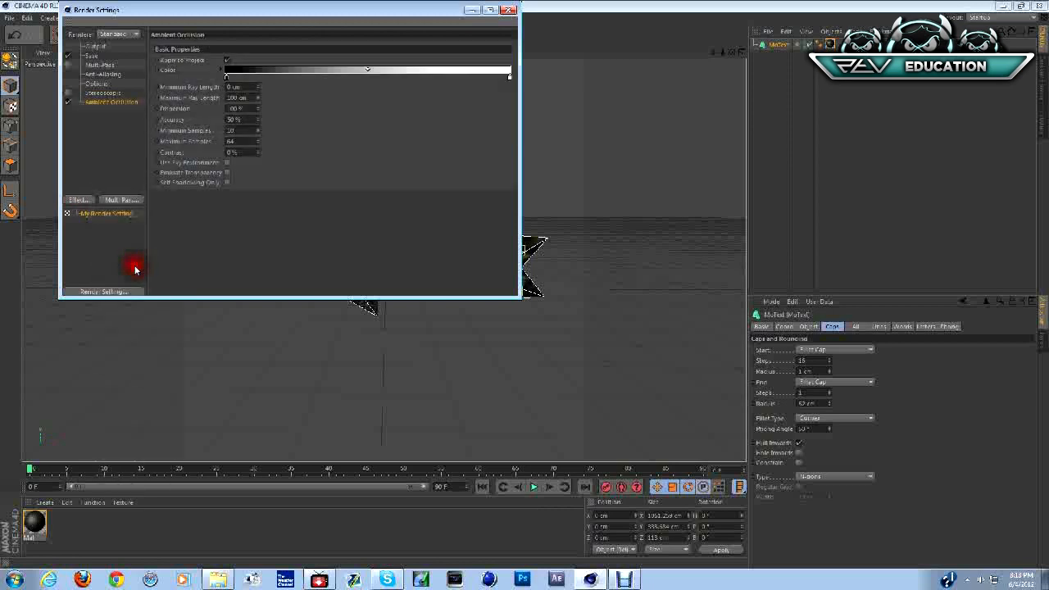
pyautogui.click(79, 199)
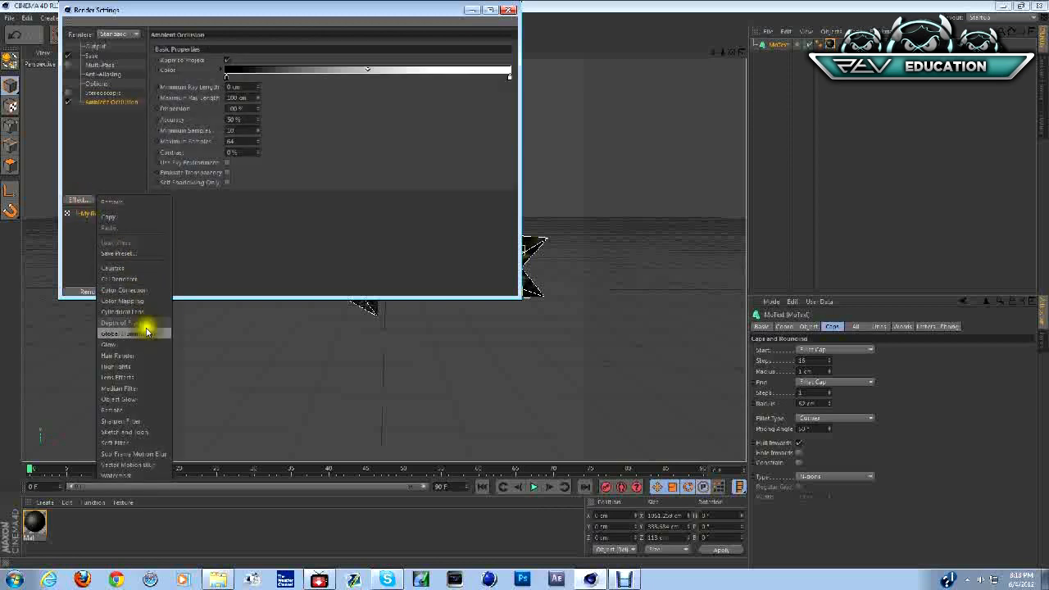
pyautogui.click(120, 333)
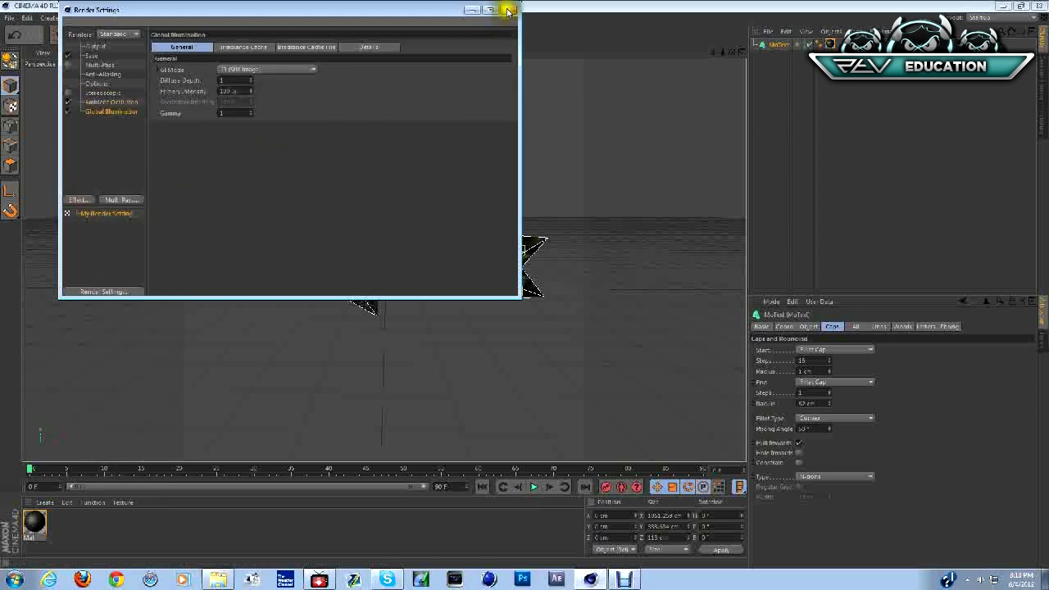
pyautogui.click(510, 9)
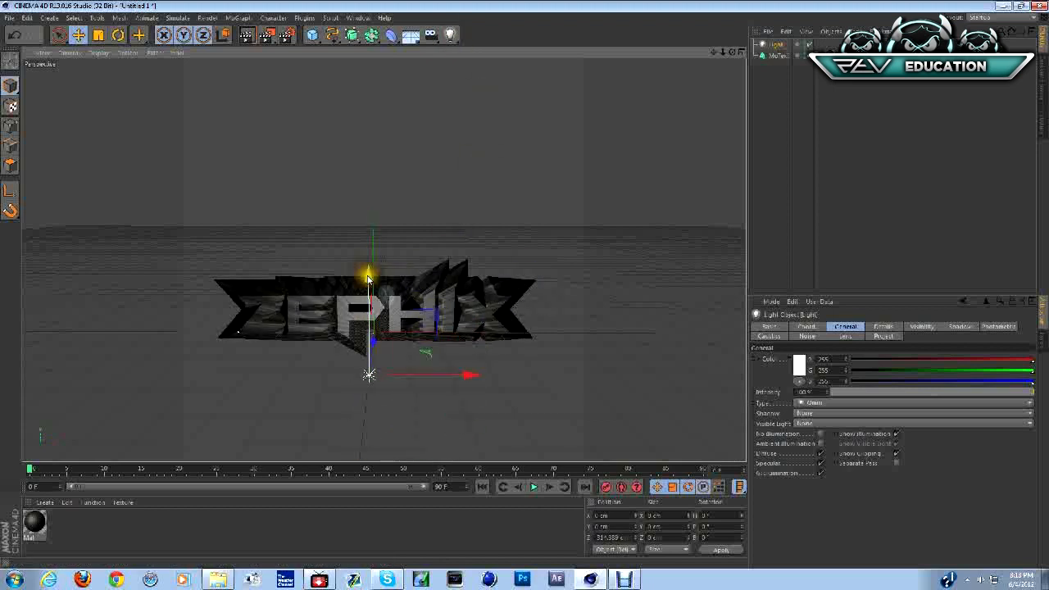
# Drag the light upward and to the left so it sits above the text.
pyautogui.moveTo(369, 374); pyautogui.dragTo(615, 291)
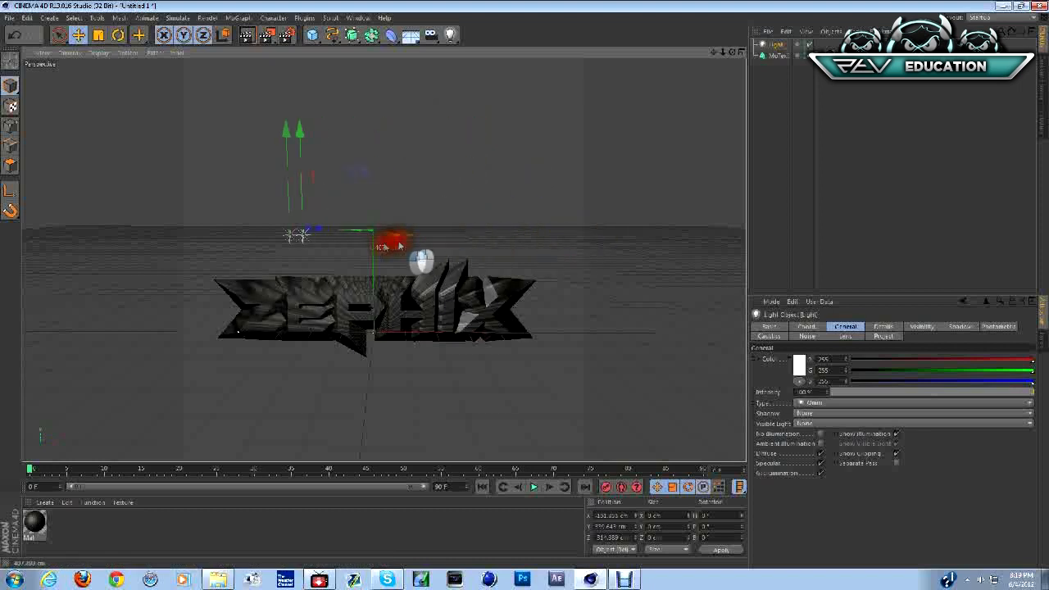
pyautogui.moveTo(390, 238); pyautogui.dragTo(139, 320)
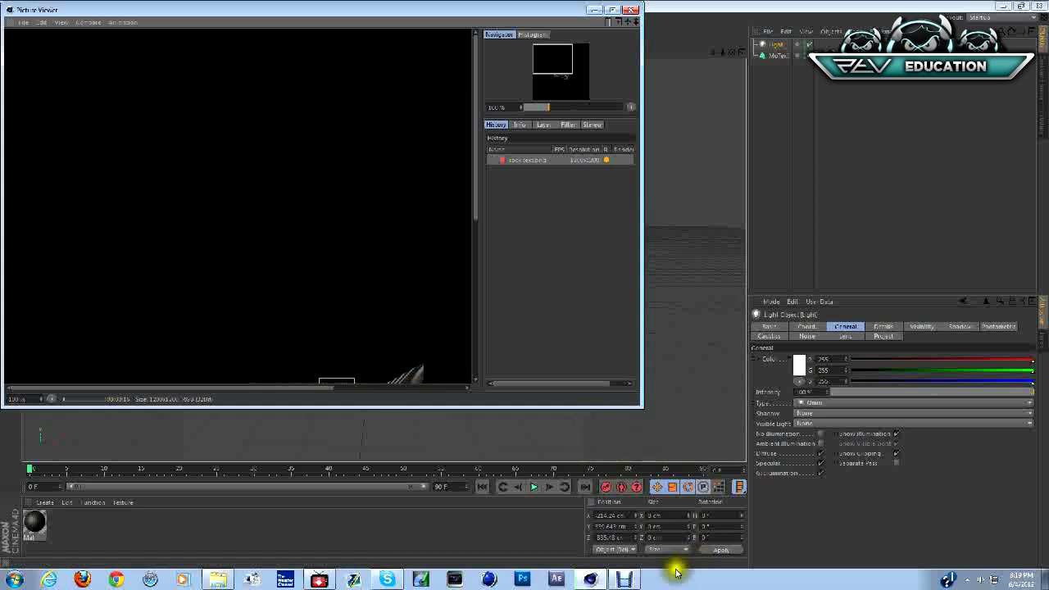
pyautogui.moveTo(707, 402)
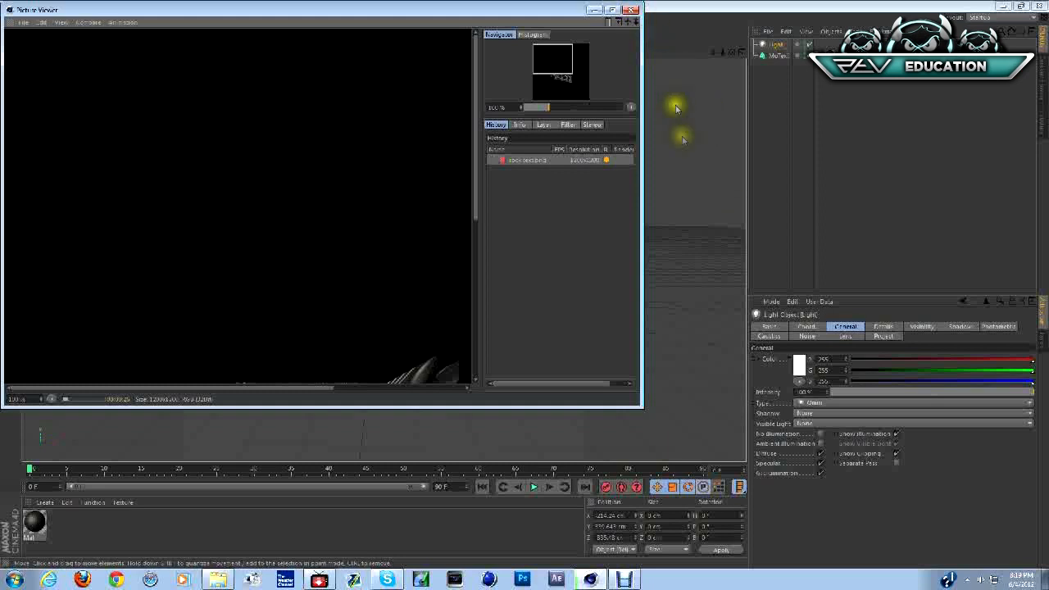
pyautogui.moveTo(692, 165)
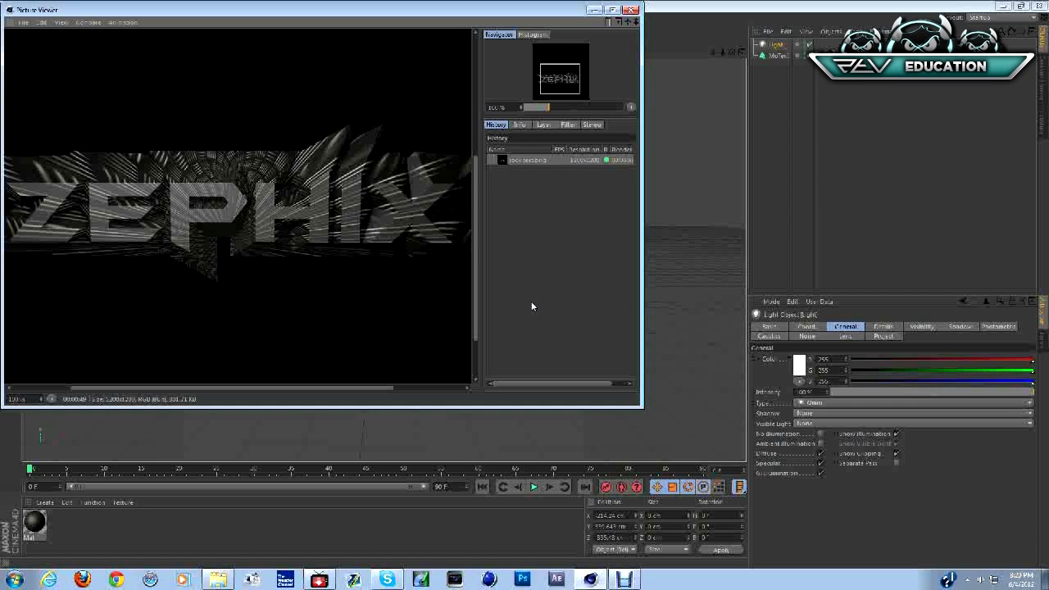
# Render the spiky carbon ZEPHIX scene and wait for the Picture Viewer to finish.
pyautogui.click(544, 295)
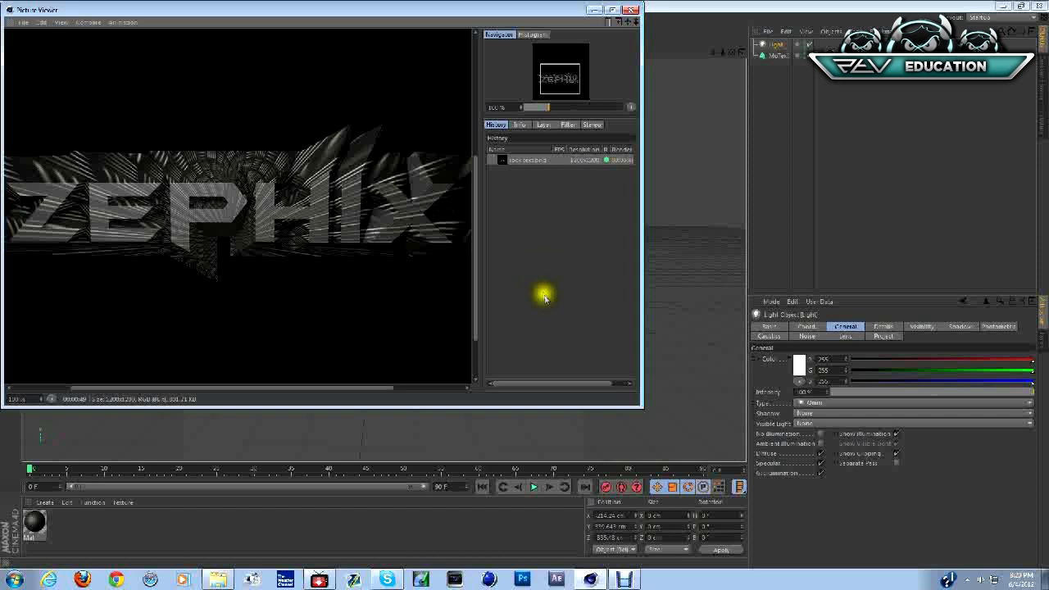